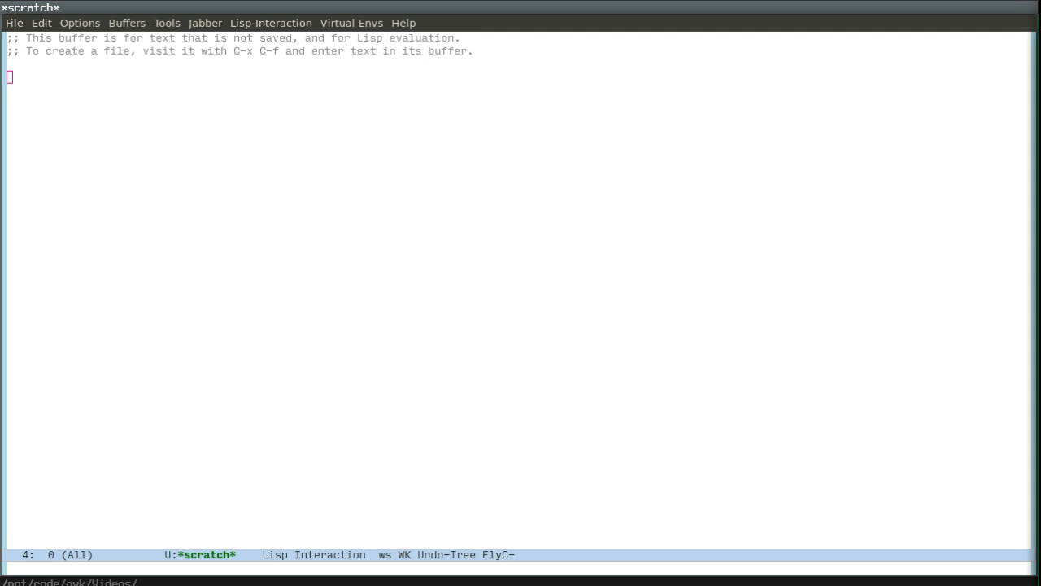
# Browse demo.thingsflow.org in Dired, expand the tf folder and pick settings.py in the side tree
pyautogui.press('ctrl+x')
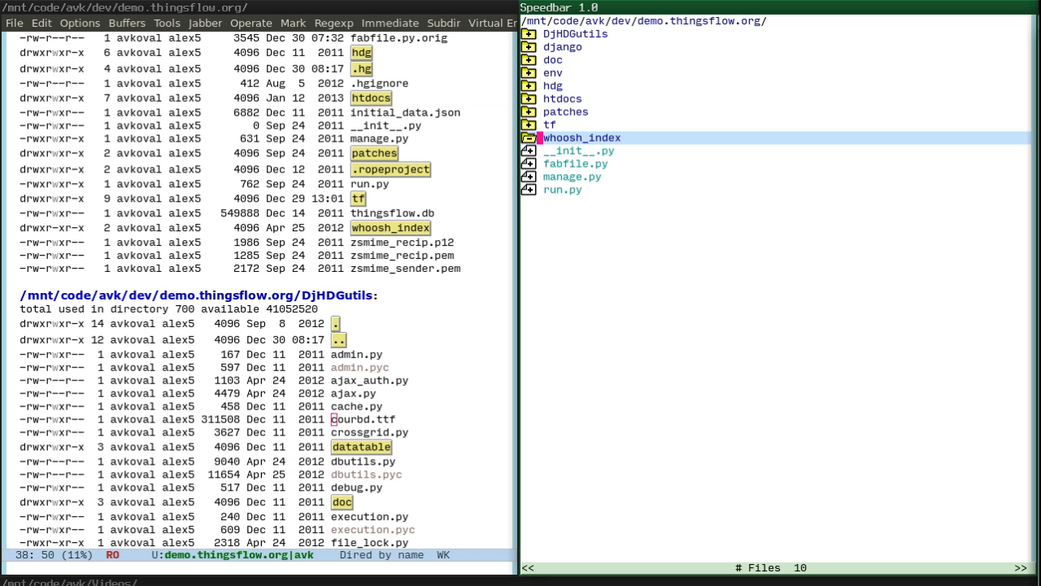
pyautogui.click(550, 123)
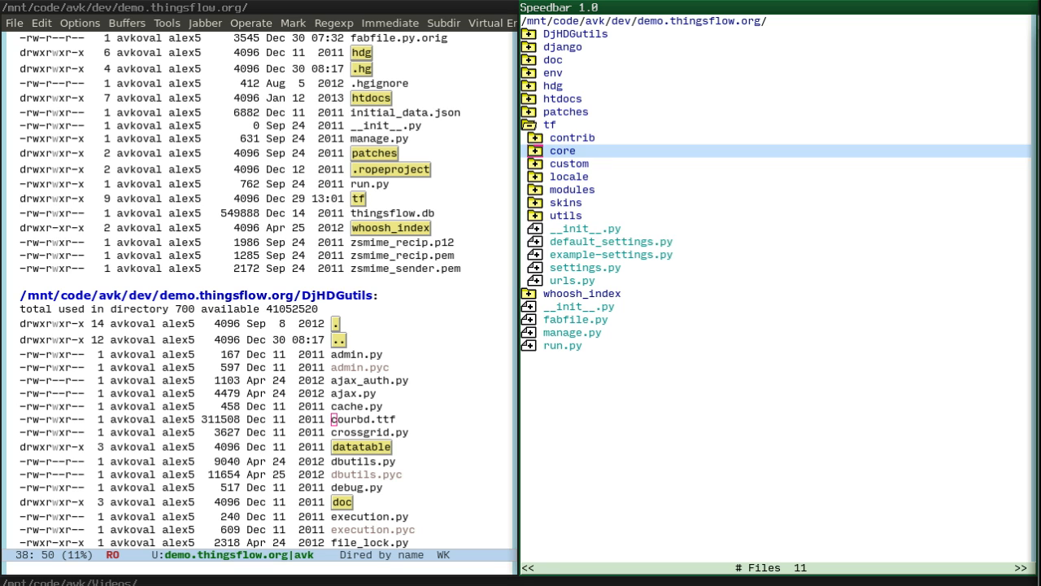
pyautogui.click(610, 240)
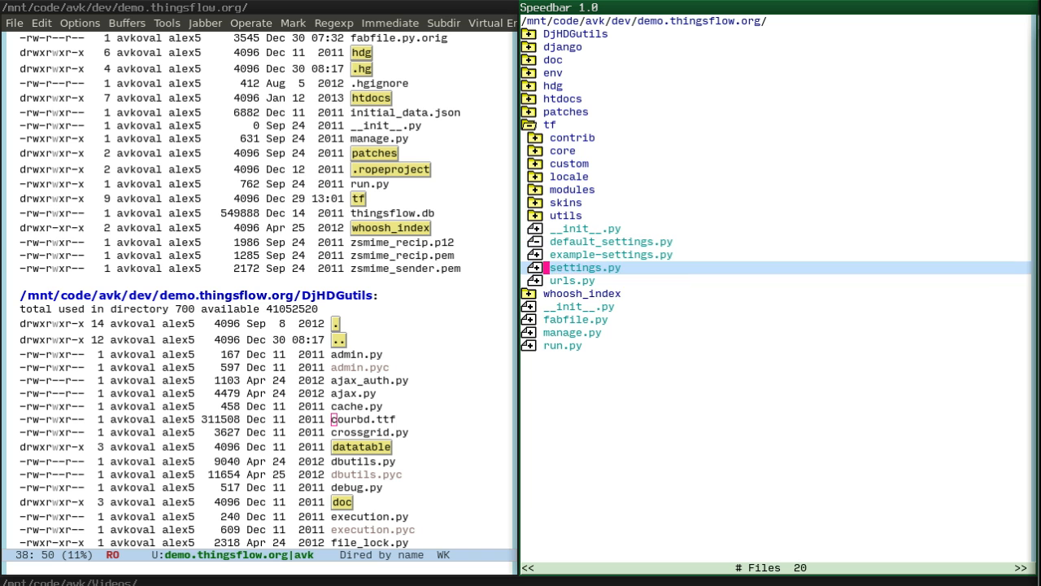
pyautogui.click(531, 319)
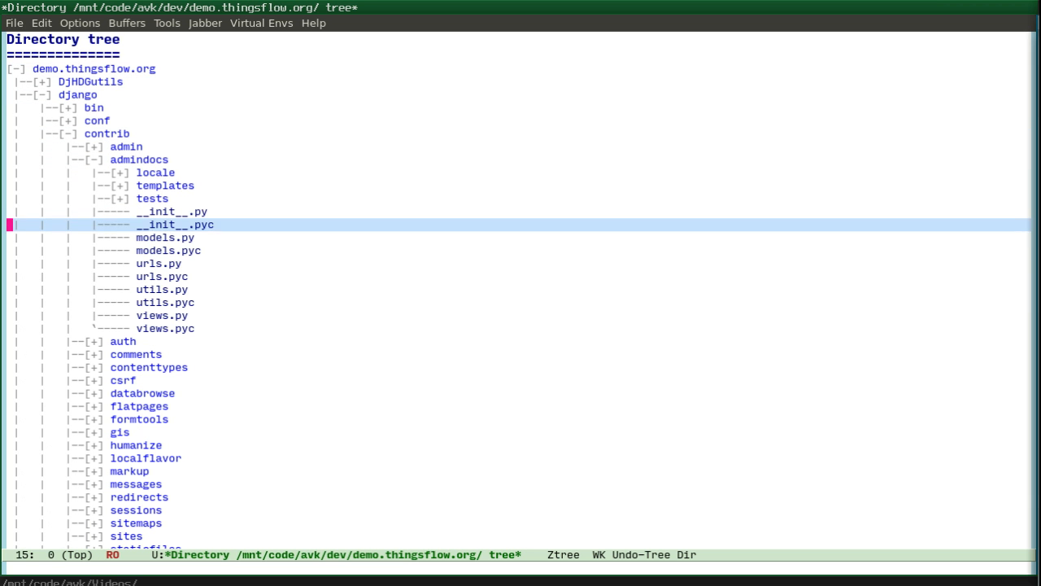
# Open django/contrib/admindocs/views.py and list its 17 functions with helm-imenu
pyautogui.click(166, 238)
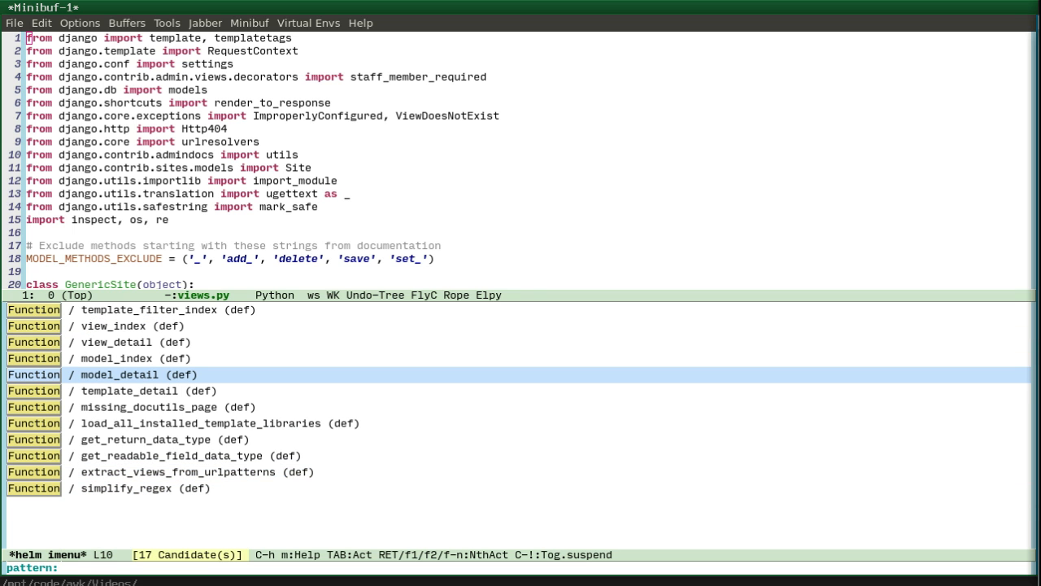
# Jump to model_index via 'model', then find tf/core/Payment/models.py with 'models pay'
pyautogui.write('model')
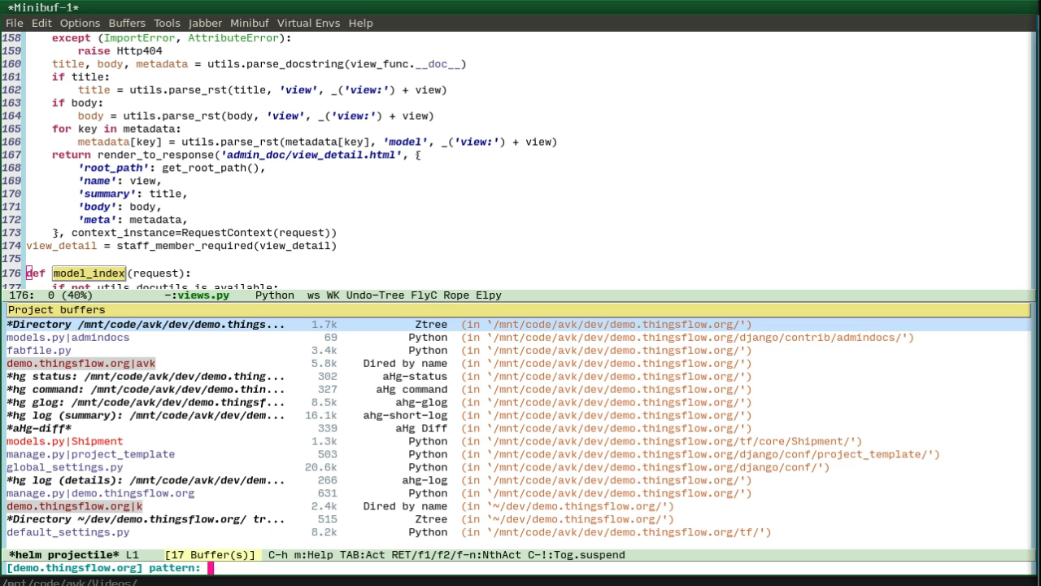
pyautogui.write('models')
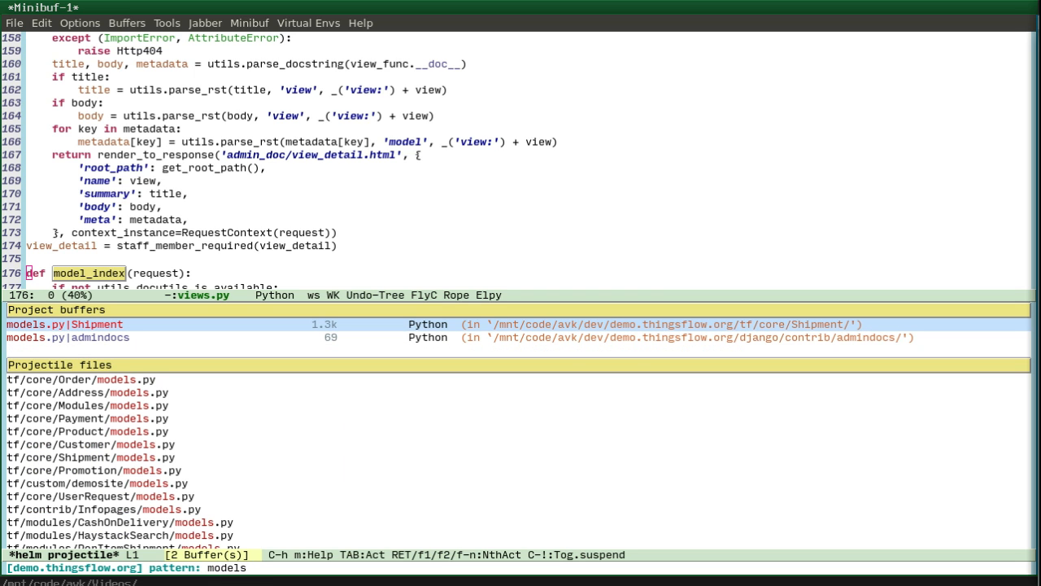
pyautogui.write('pay')
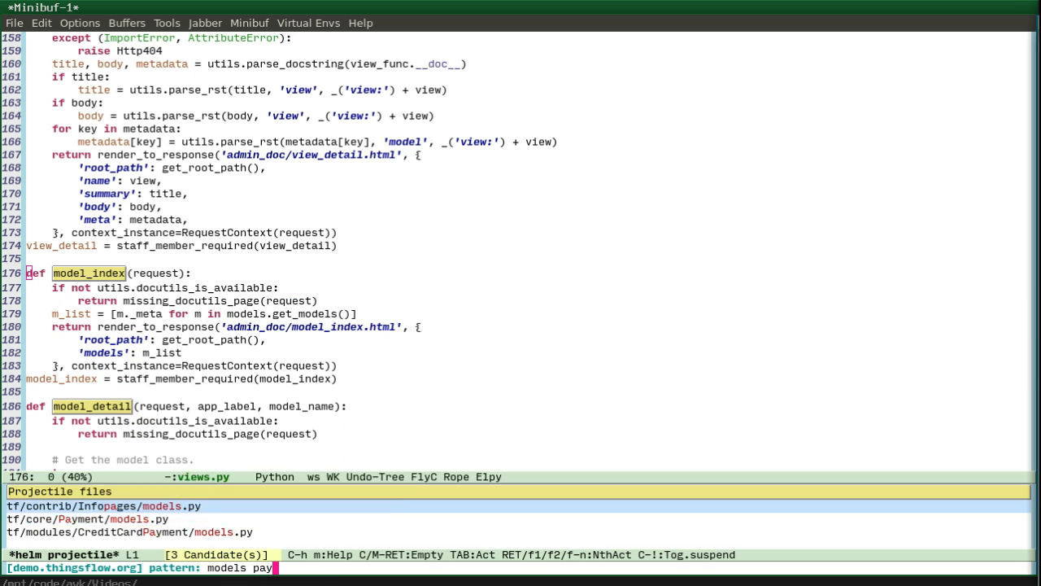
pyautogui.write('m')
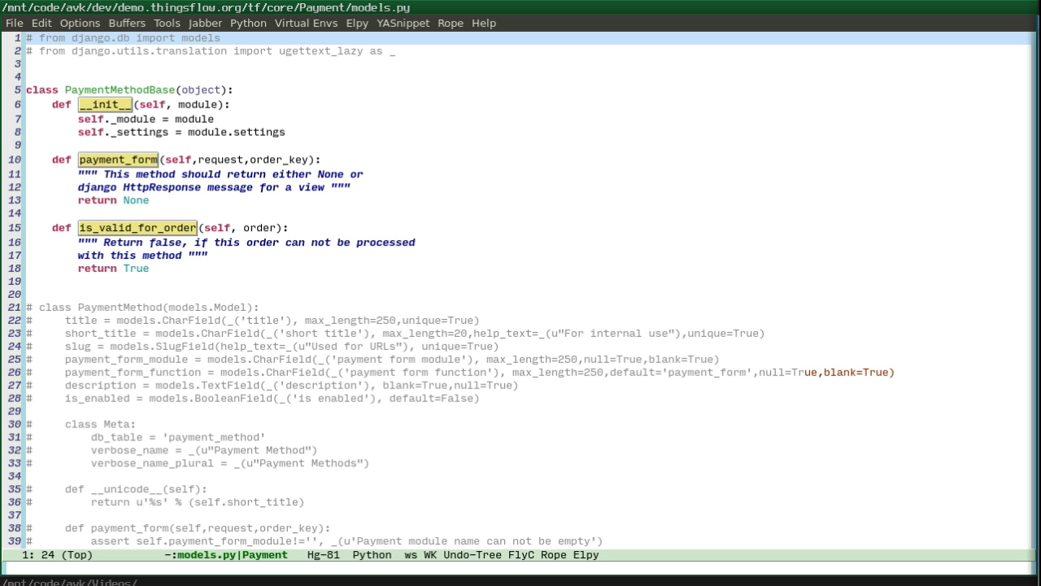
# Switch to tf/core/Payment/views.py at line 18 in choose_payment_method and set the mark
pyautogui.press('C-z')
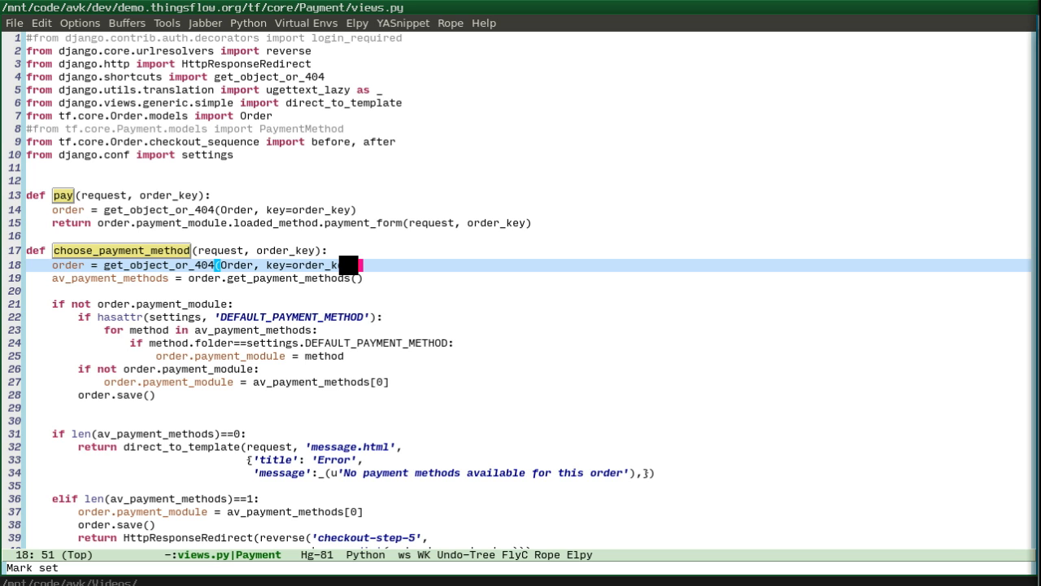
# Insert a new line after line 18 reading '# some comments here'
pyautogui.press('Return')
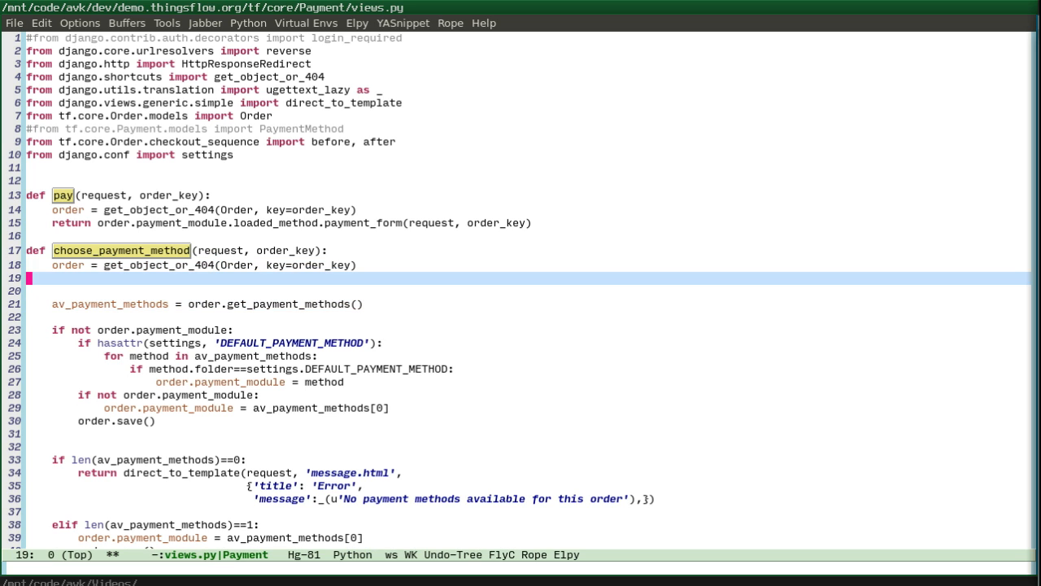
pyautogui.write('# some comments here')
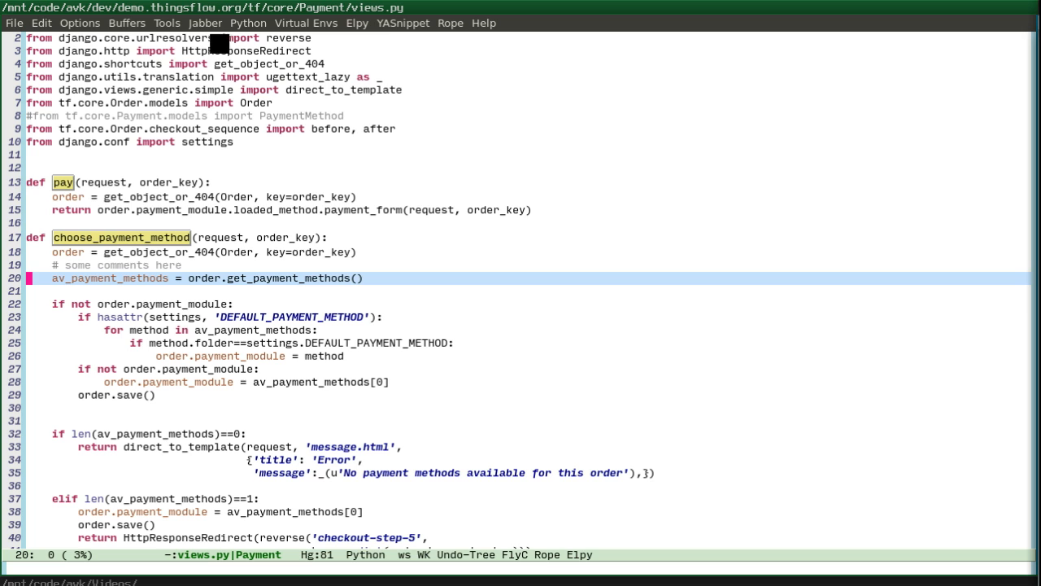
# Show the aHg Mercurial status from the Tools menu and start a commit of the modified file
pyautogui.click(166, 23)
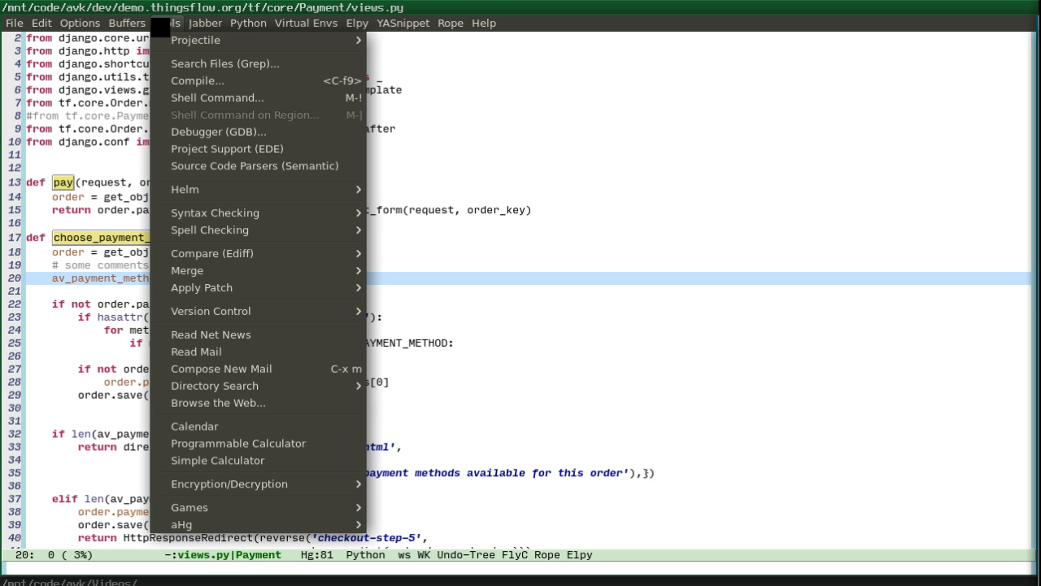
pyautogui.moveTo(180, 524)
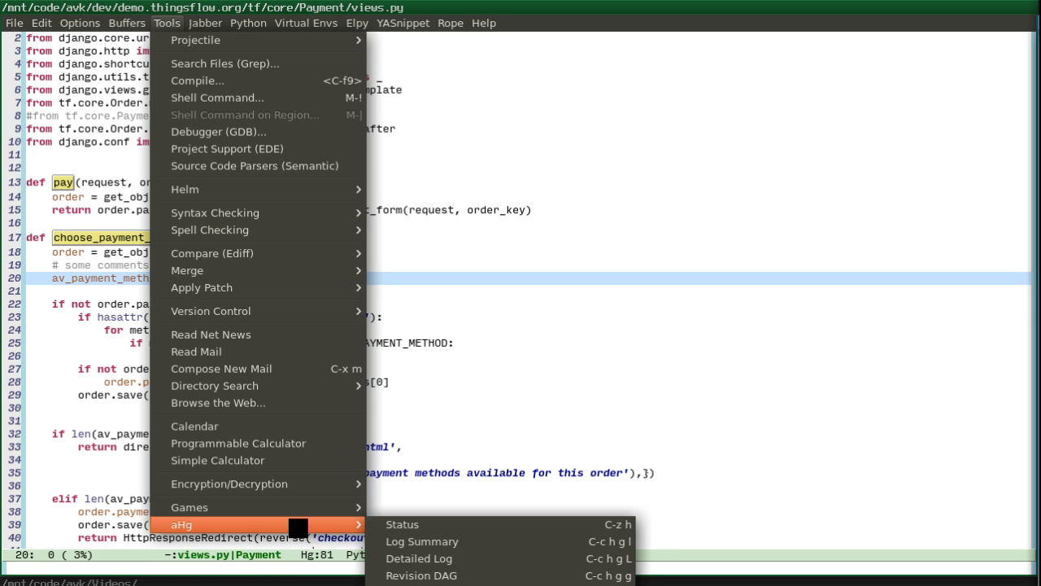
pyautogui.click(400, 524)
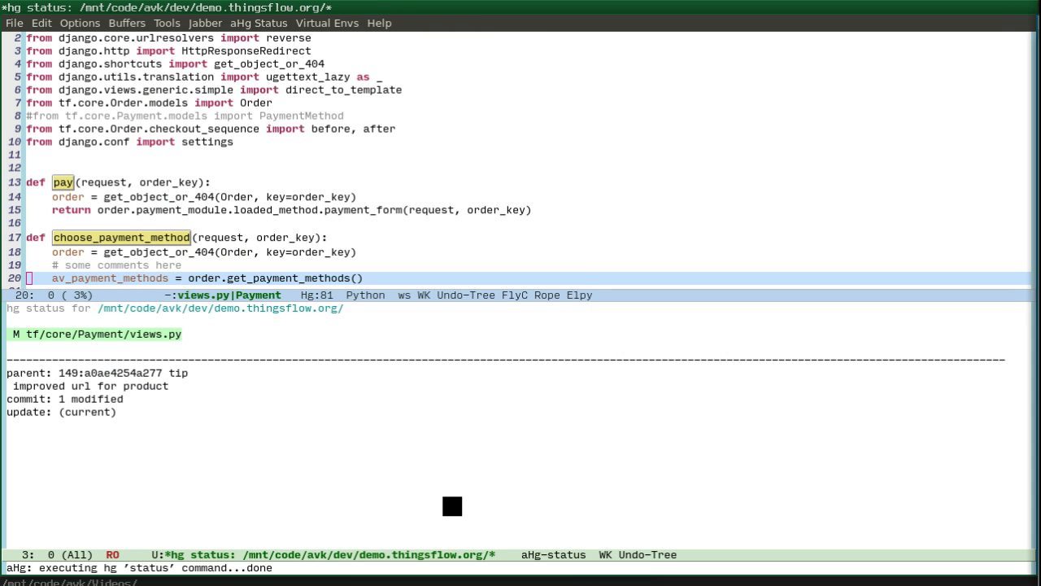
pyautogui.moveTo(450, 499)
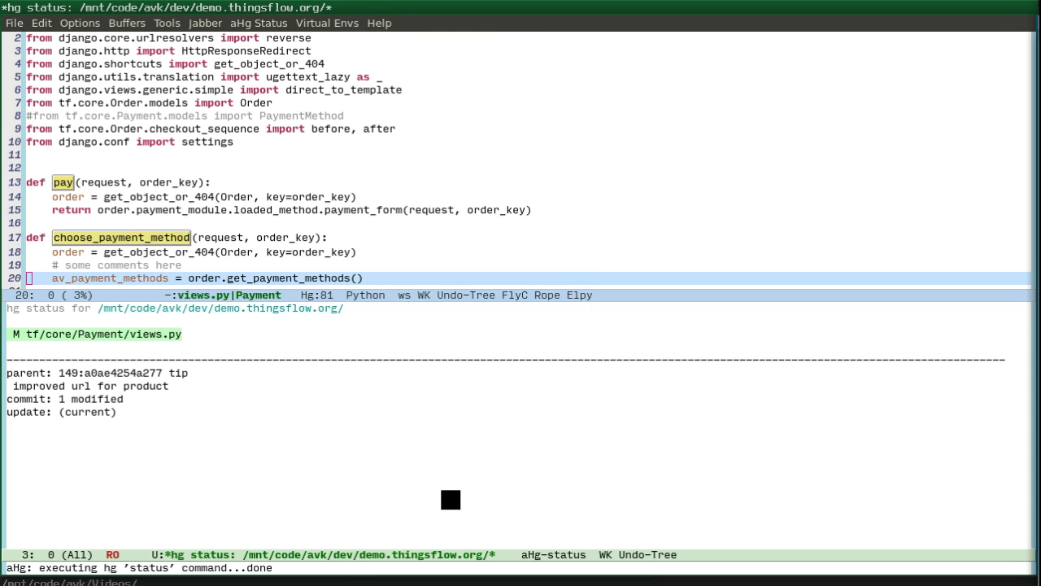
pyautogui.click(258, 22)
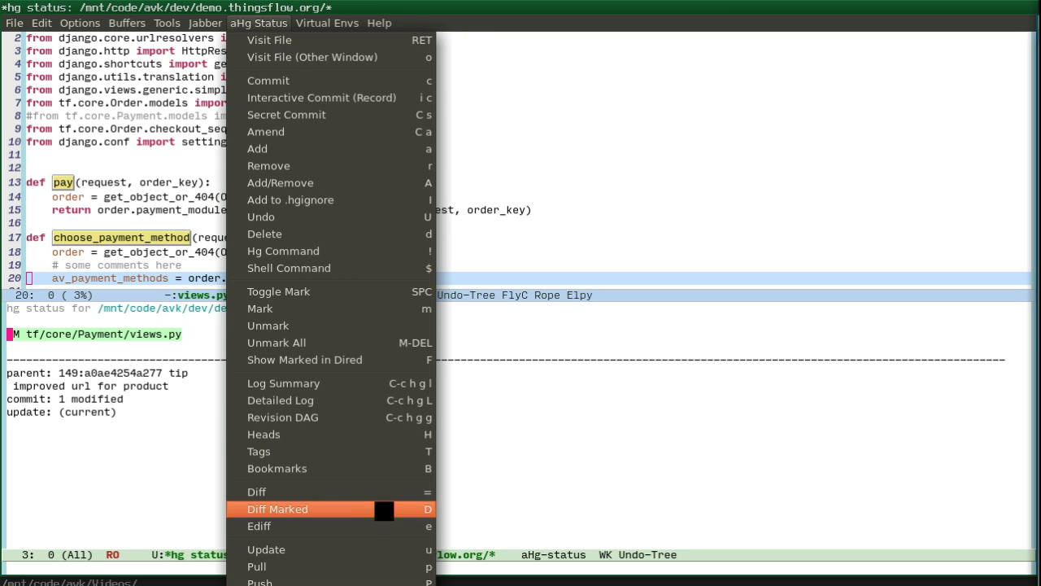
pyautogui.click(277, 507)
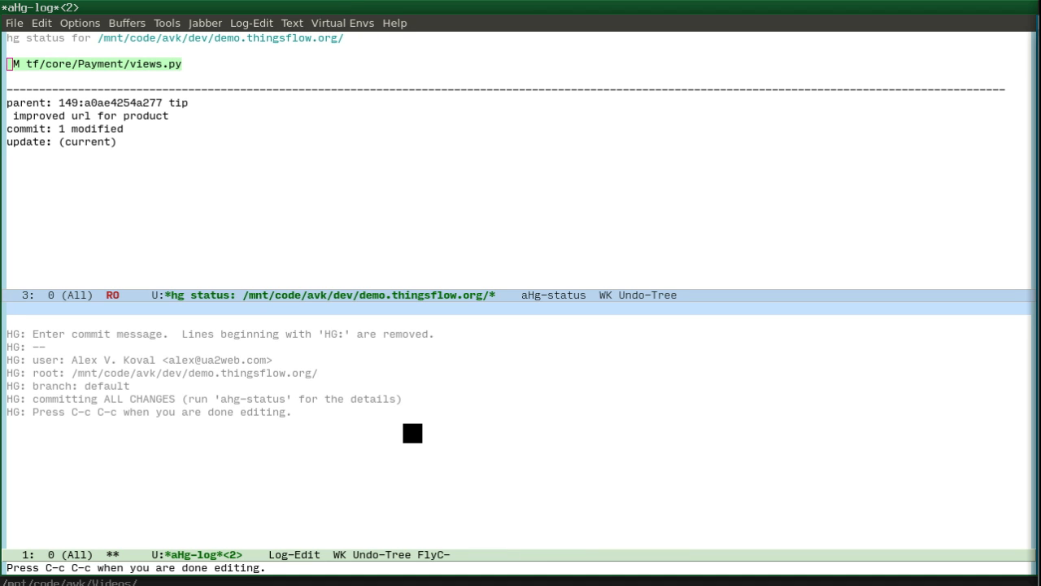
# Record the commit with the message 'Lets commit it.' as changeset 150
pyautogui.write('Lets com')
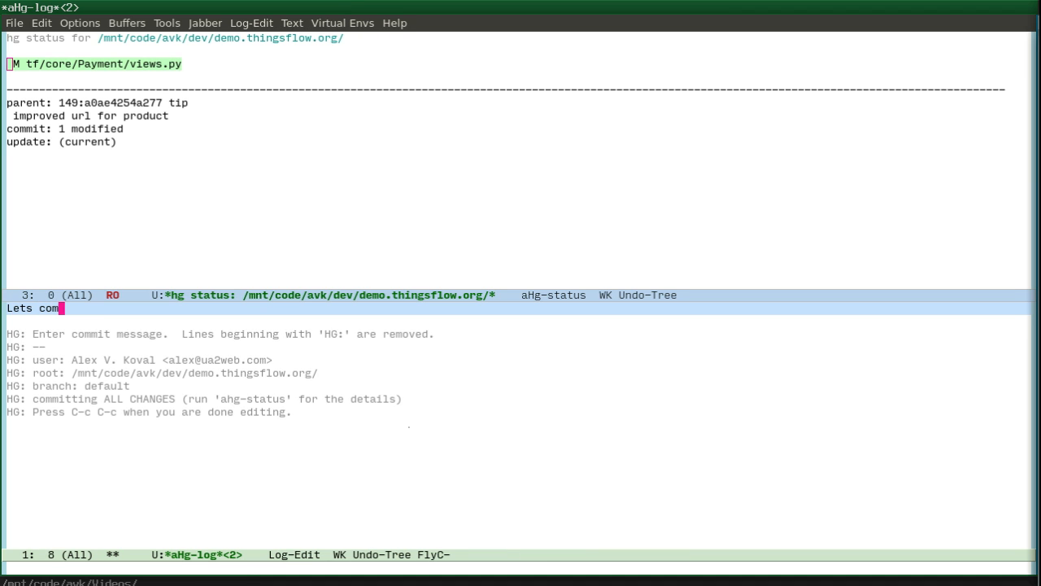
pyautogui.press('C-c C-c')
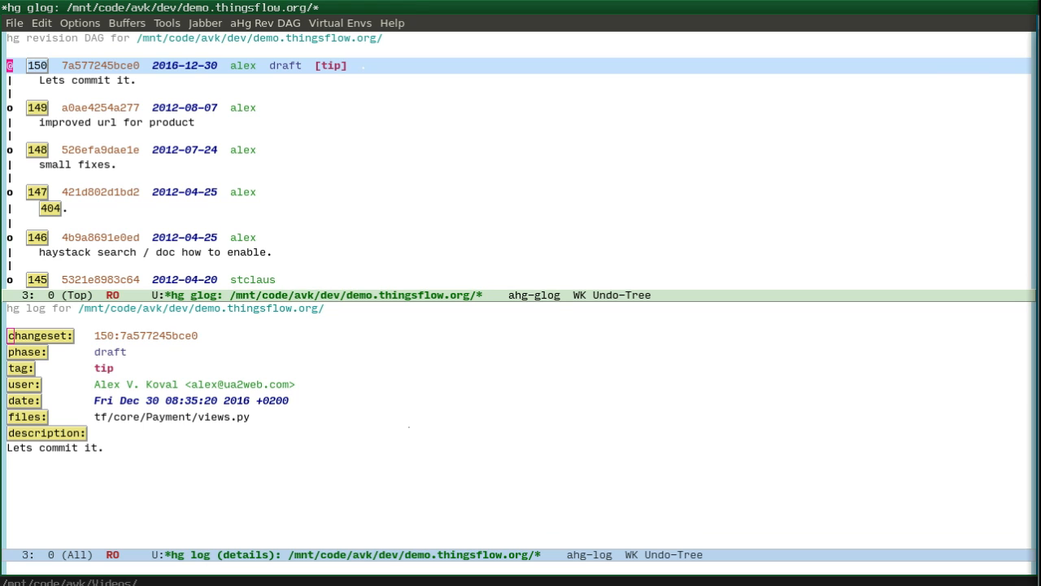
# Run Mercurial 'rollback' so changeset 149 is tip with a clean working copy
pyautogui.write('rollb')
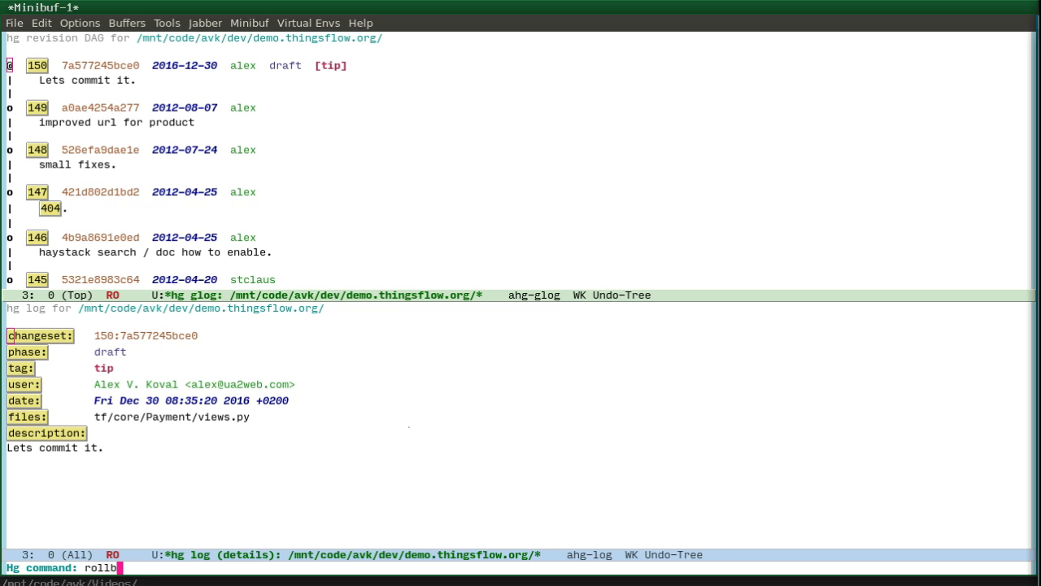
pyautogui.press('Return')
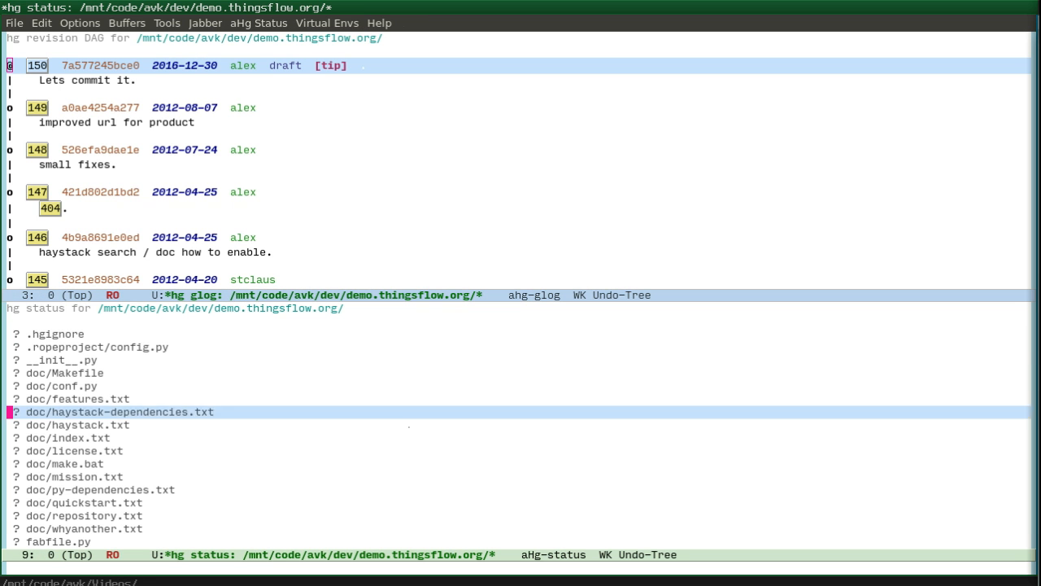
pyautogui.scroll(-3)
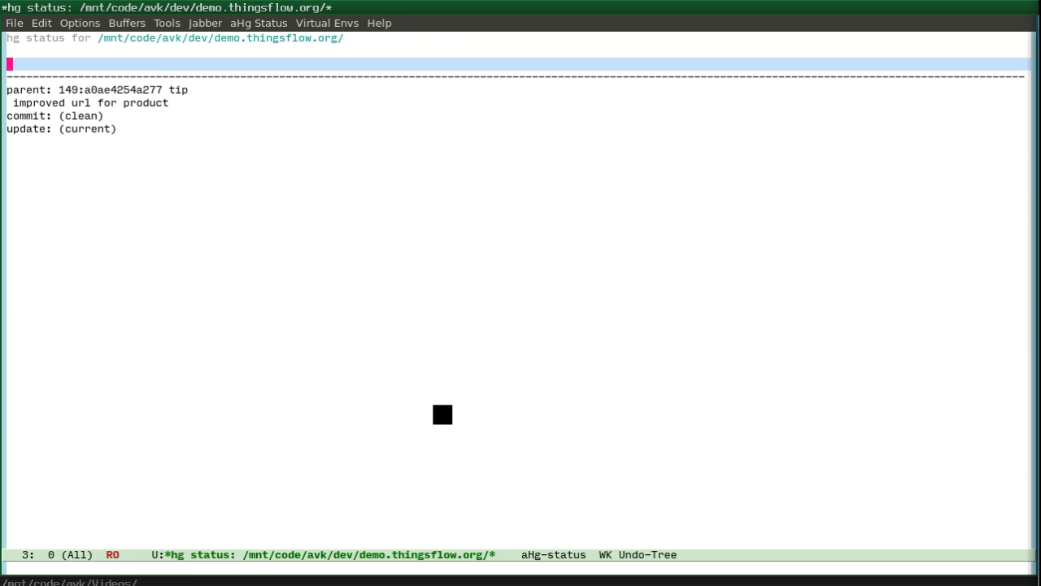
pyautogui.moveTo(437, 394)
pyautogui.write('~/Videos/')
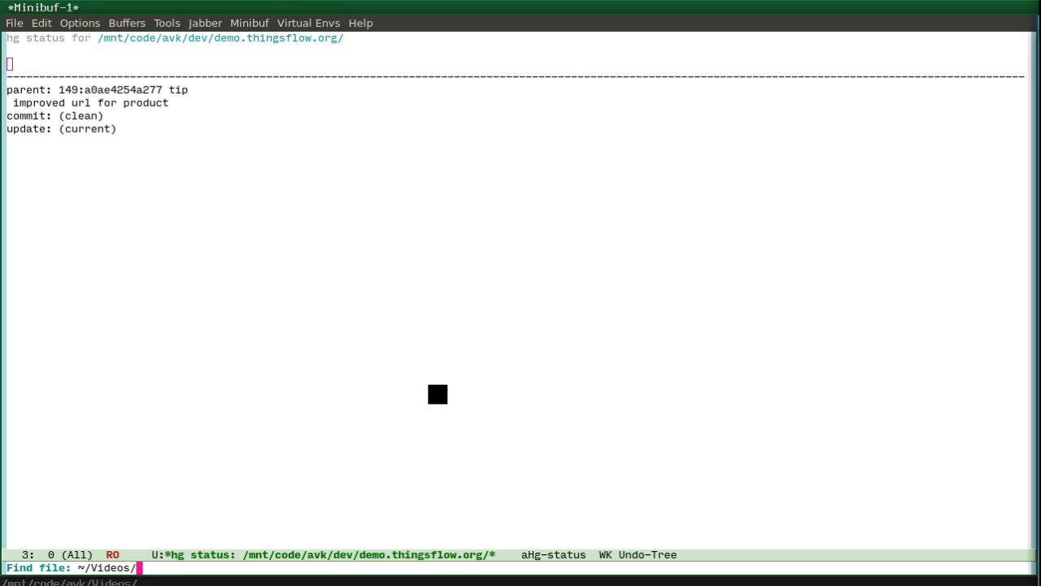
# Enter the notmuch repository in Magit and show the commit log of the release branch
pyautogui.press('Return')
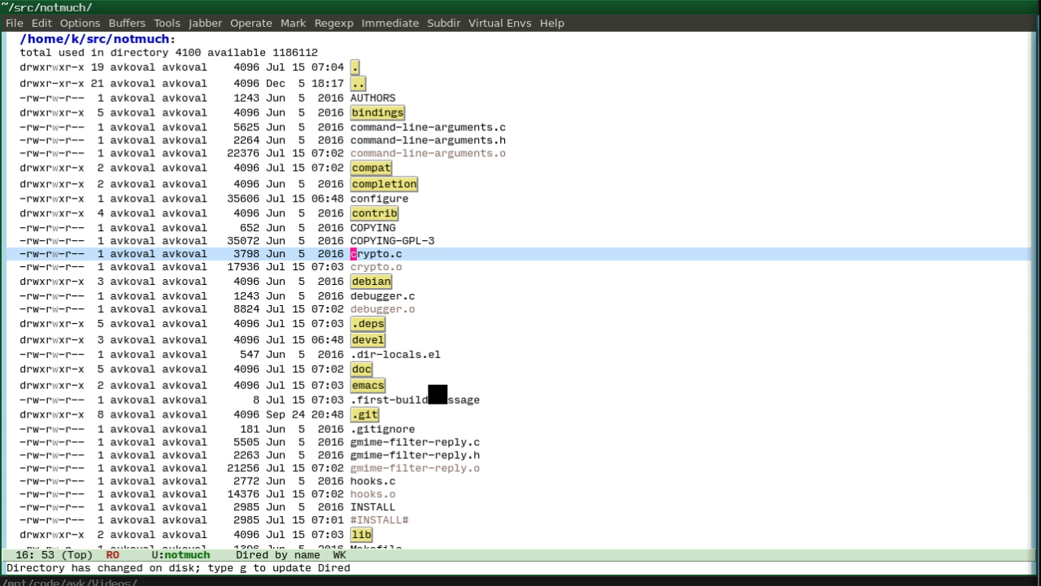
pyautogui.press('g')
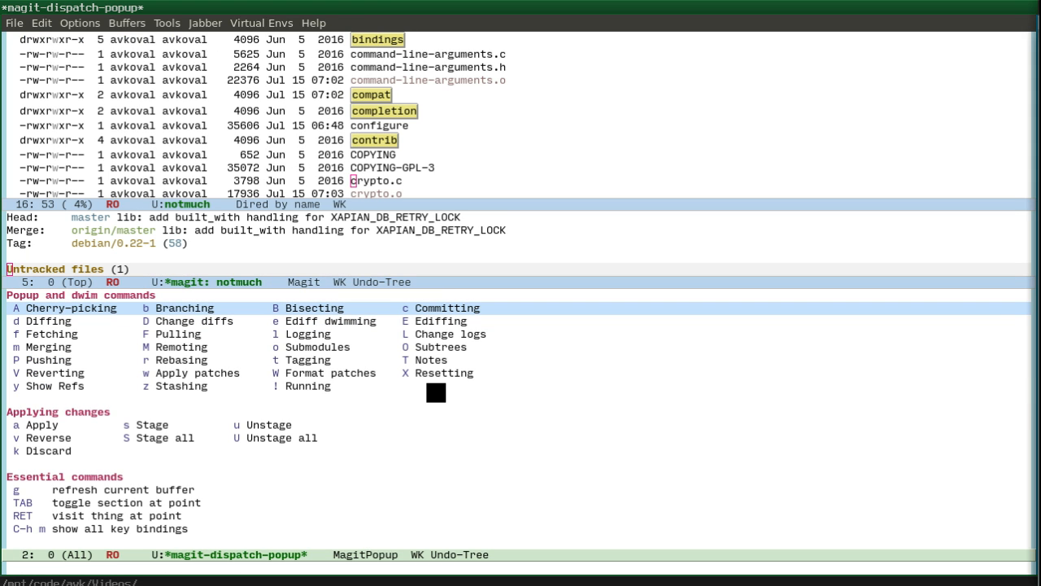
pyautogui.moveTo(41, 385)
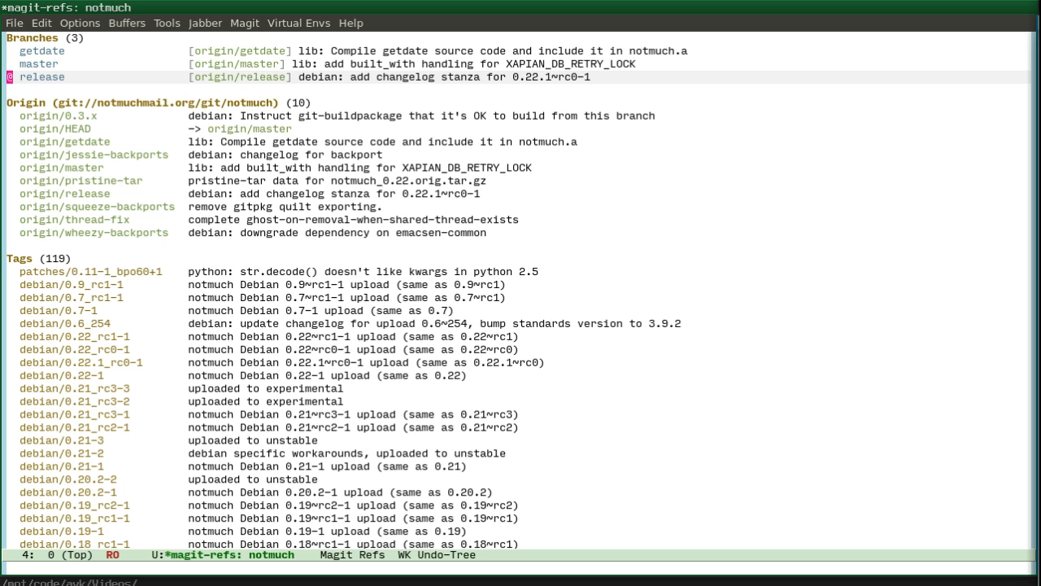
pyautogui.press('l')
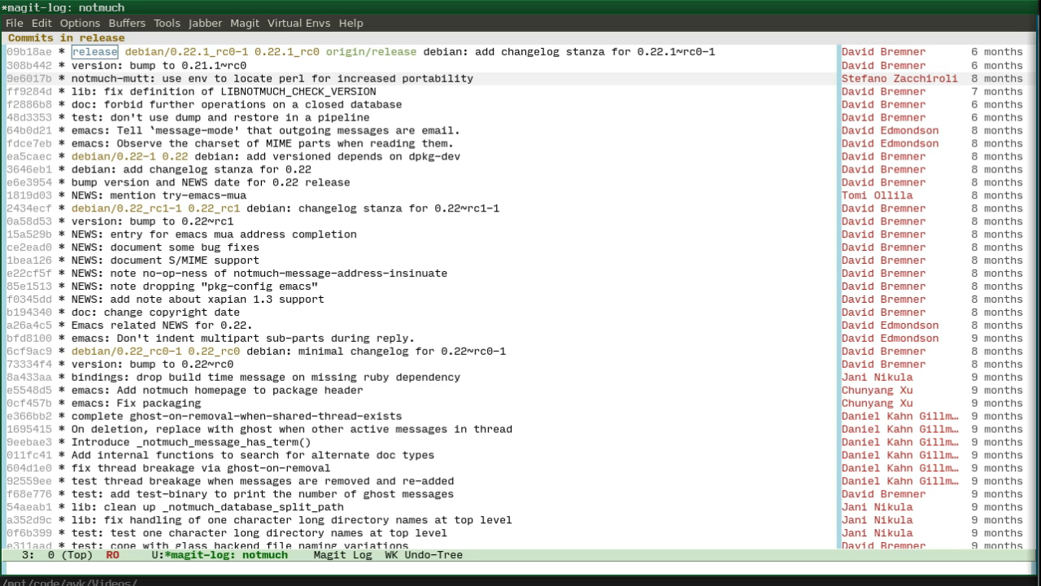
# Interactively rebase release to drop its two newer commits, leaving it 1 ahead, 3 behind origin/release
pyautogui.press('Return')
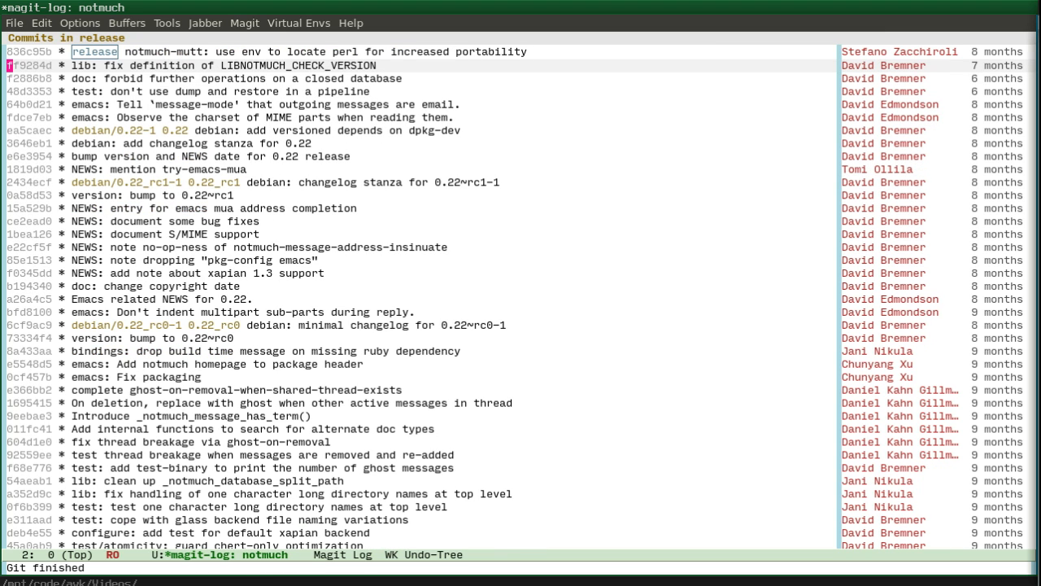
pyautogui.press('y')
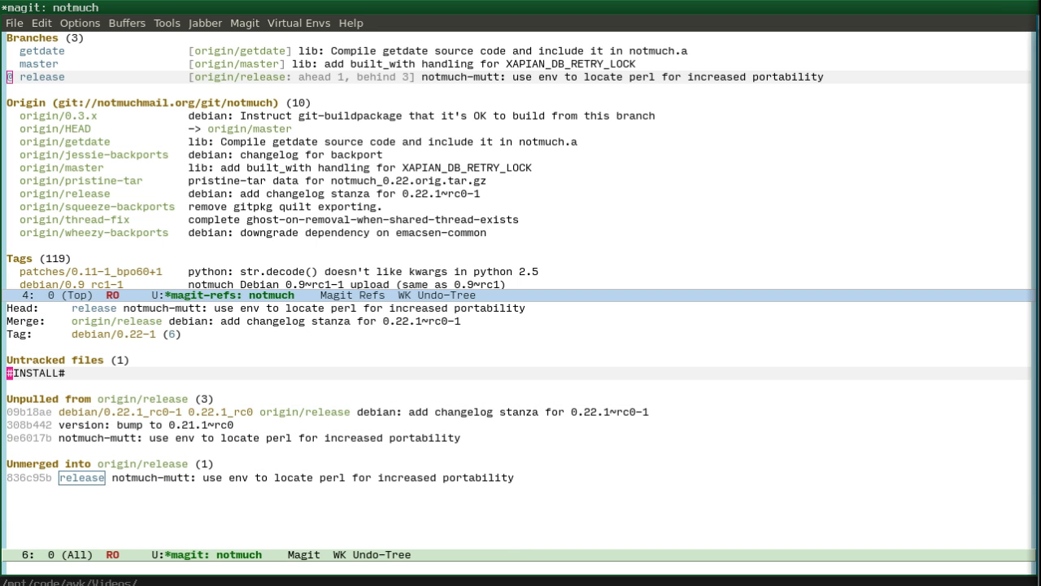
# Visit ~/src/notmuch/crypto.c showing create_gpg_context and create_pkcs7_context
pyautogui.scroll(-3)
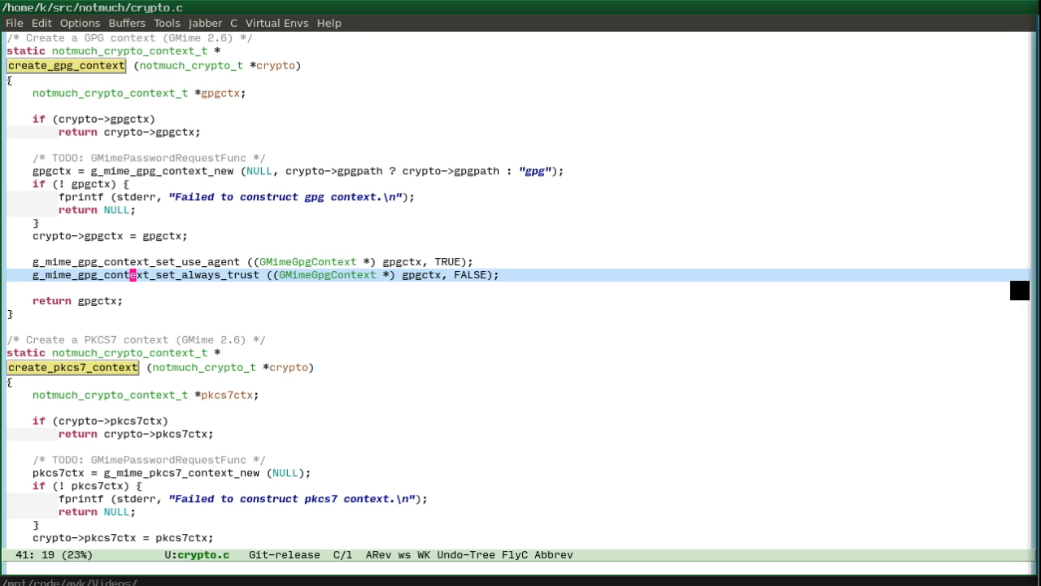
# Show the version-control change log for crypto.c via Tools > Version Control > Show History
pyautogui.click(166, 22)
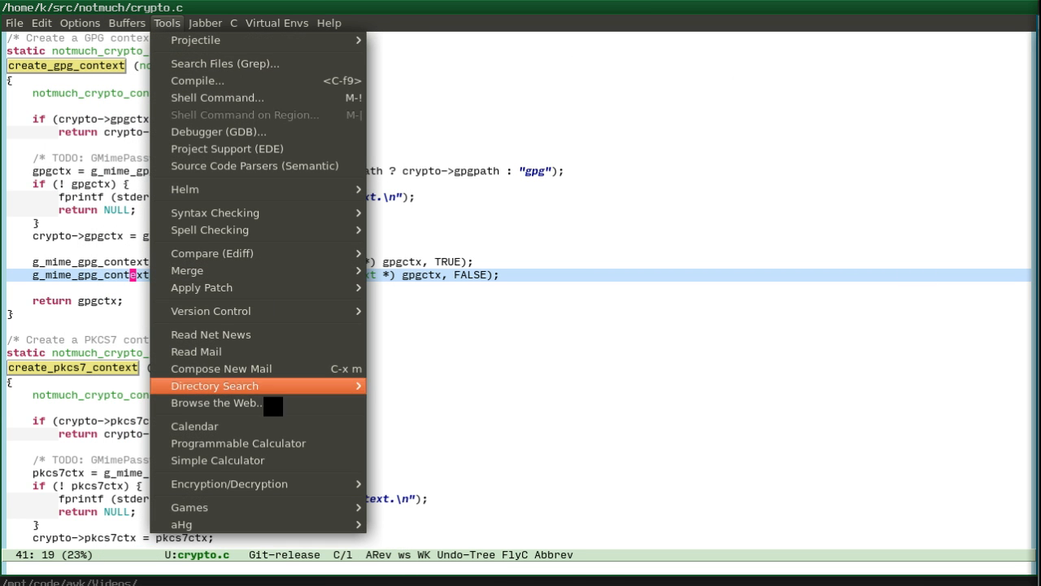
pyautogui.moveTo(211, 254)
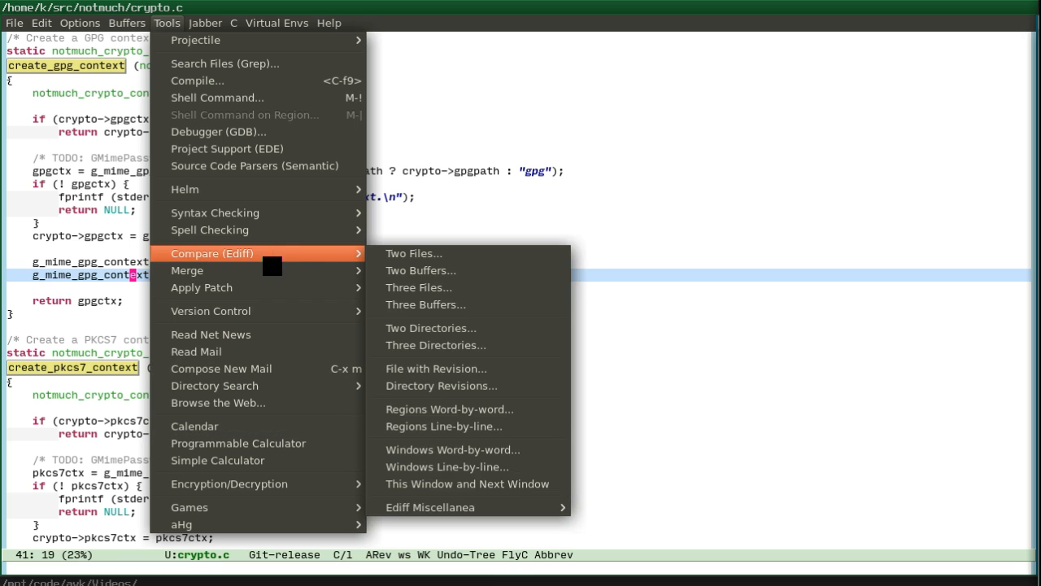
pyautogui.moveTo(187, 270)
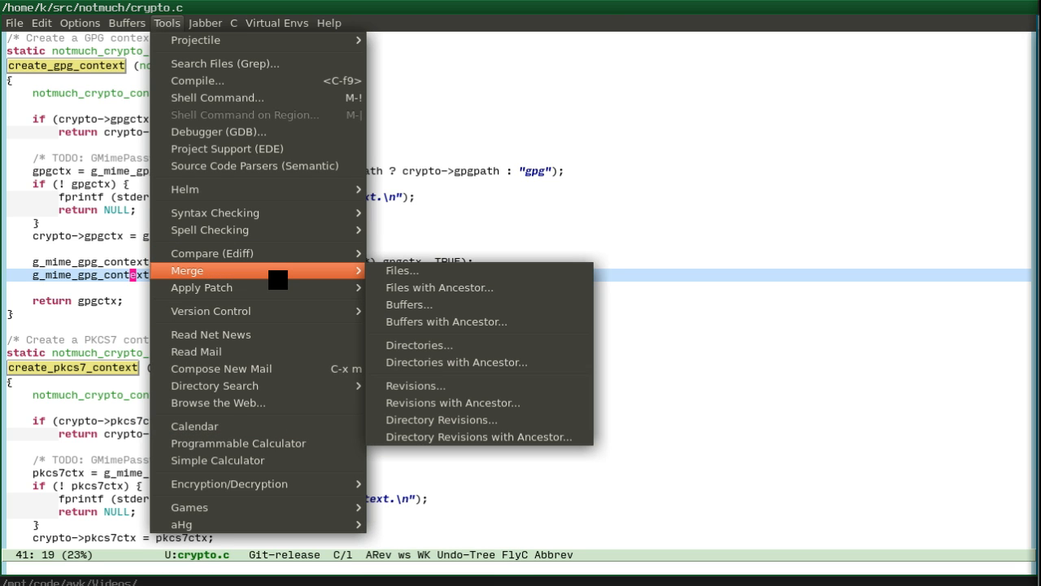
pyautogui.click(210, 311)
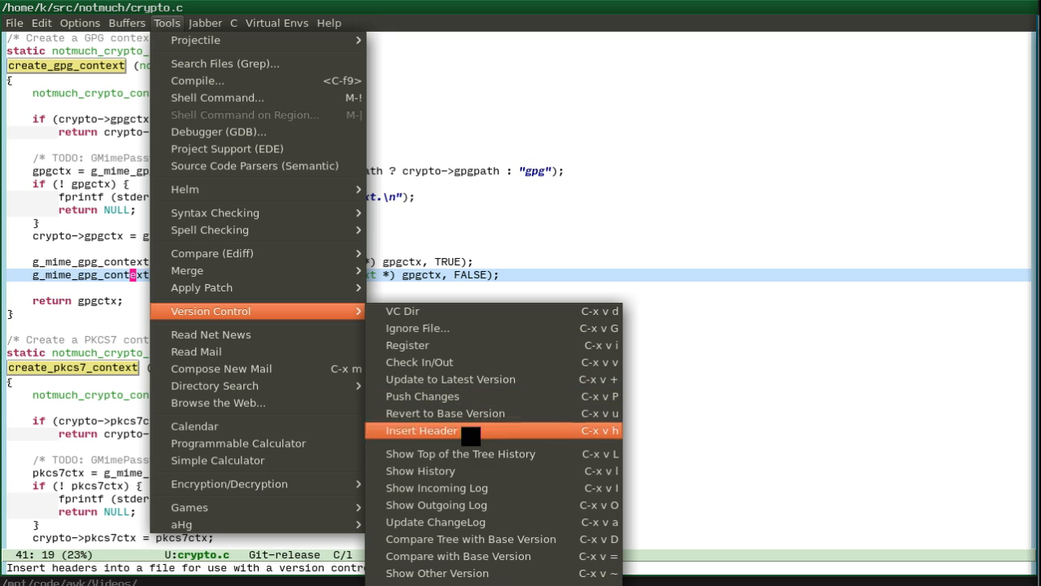
pyautogui.moveTo(436, 488)
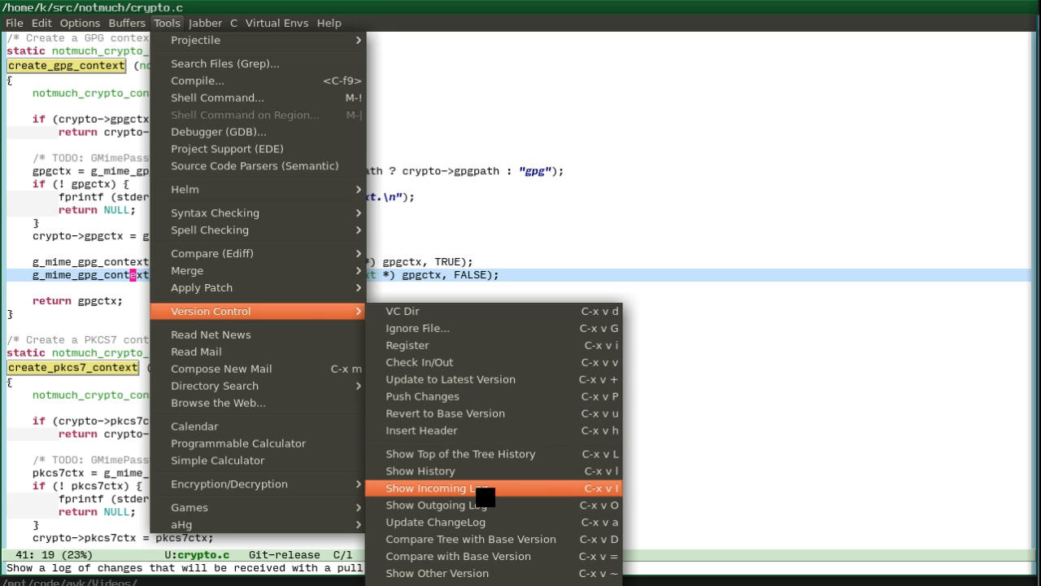
pyautogui.moveTo(420, 470)
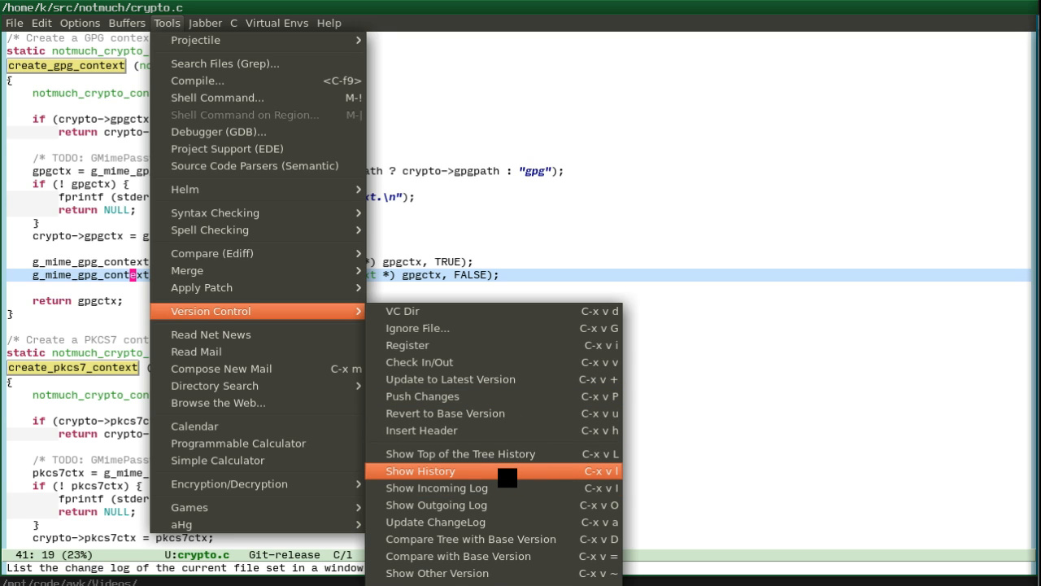
pyautogui.click(420, 470)
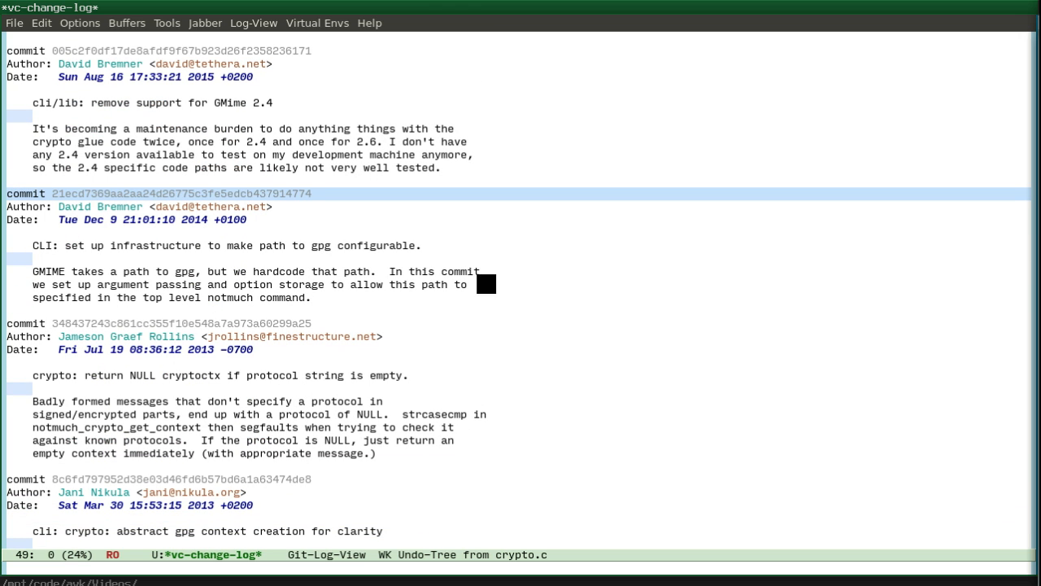
# Show the changeset diff of the gpg-path commit from the Log-View menu and scroll through it
pyautogui.click(254, 23)
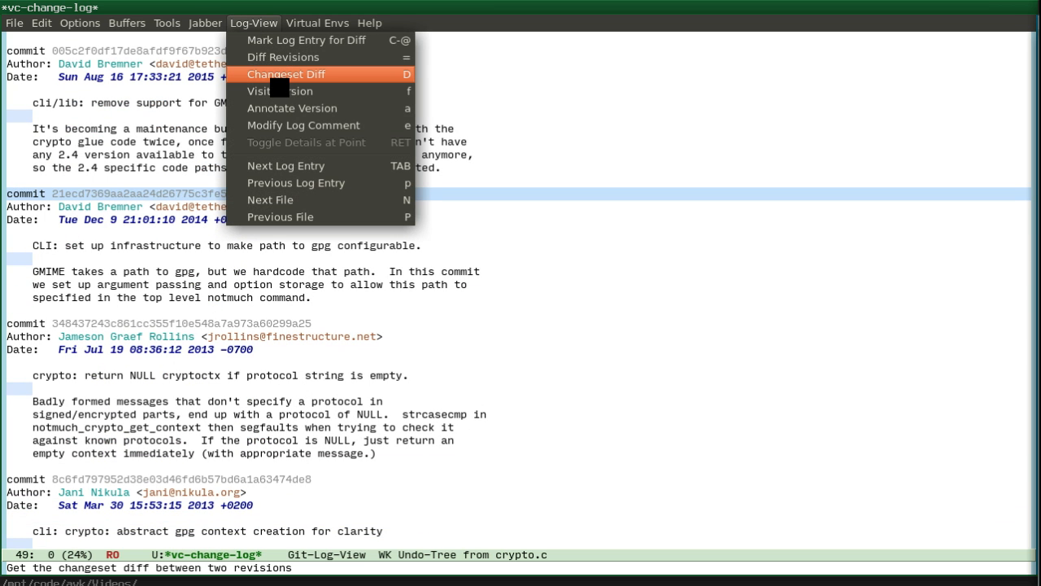
pyautogui.click(287, 75)
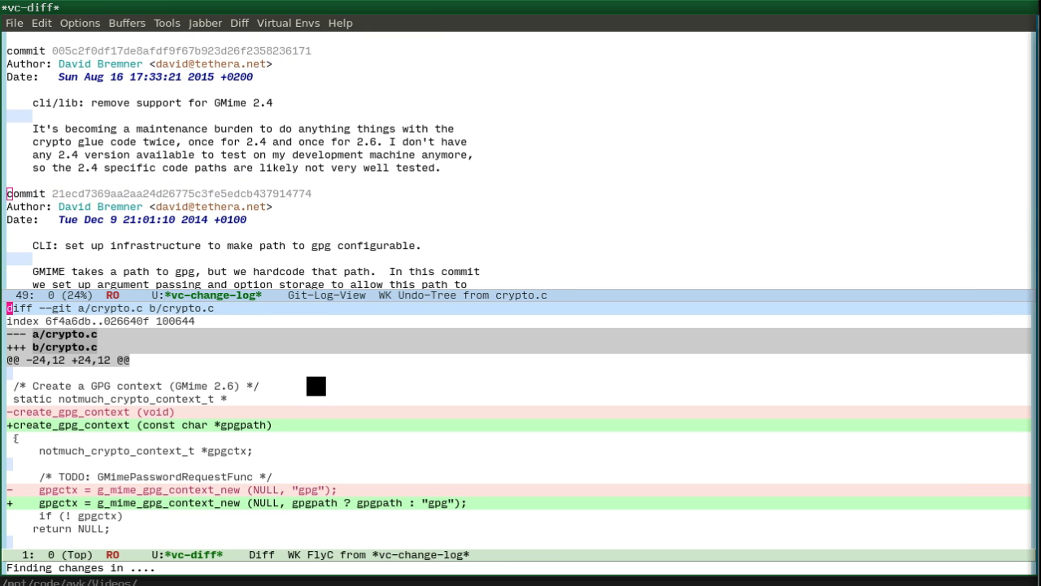
pyautogui.scroll(-3)
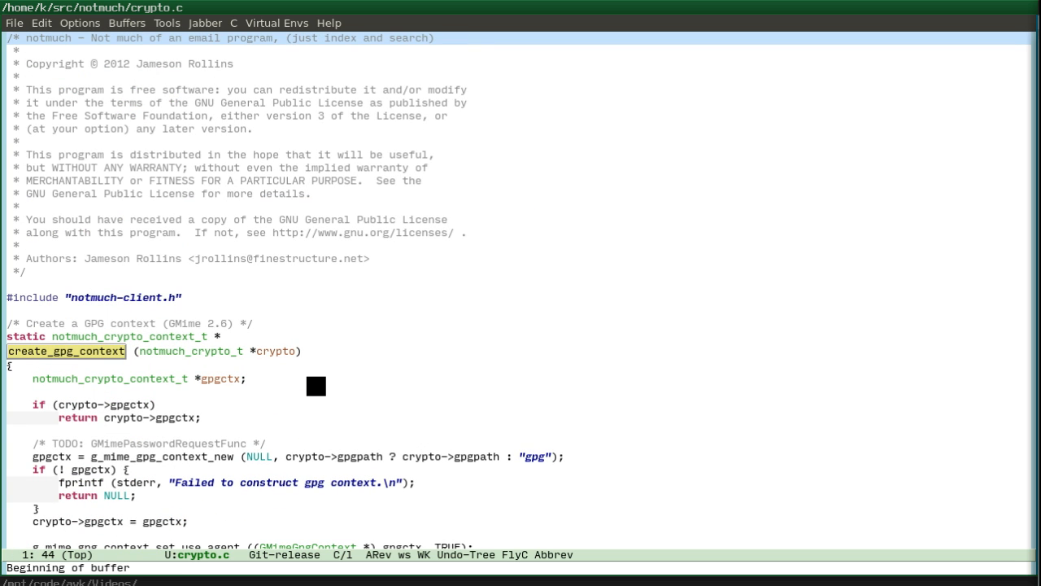
# Return to crypto.c alone and bring up the Version Control command list again
pyautogui.scroll(-3)
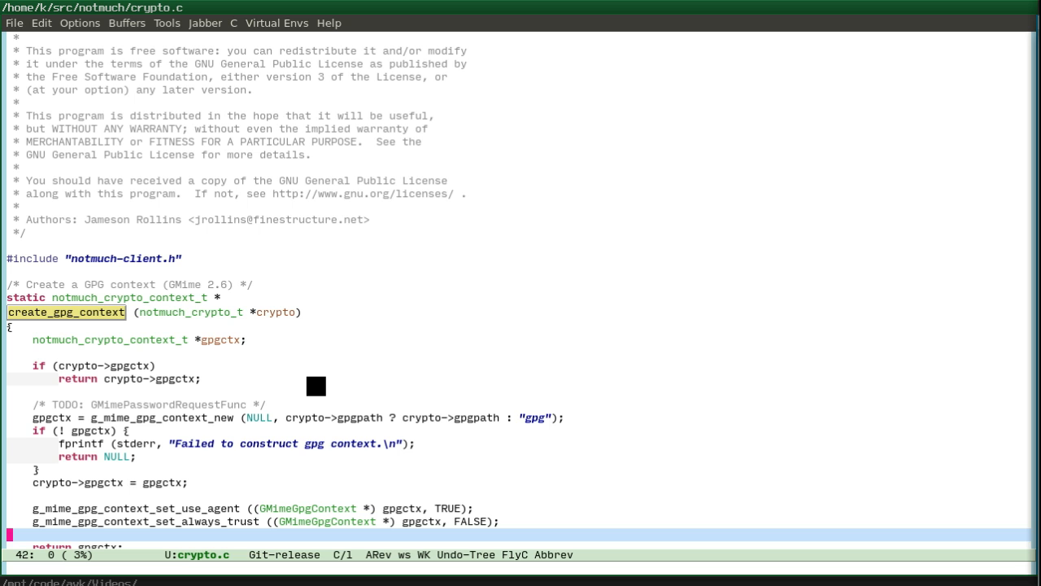
pyautogui.moveTo(134, 117)
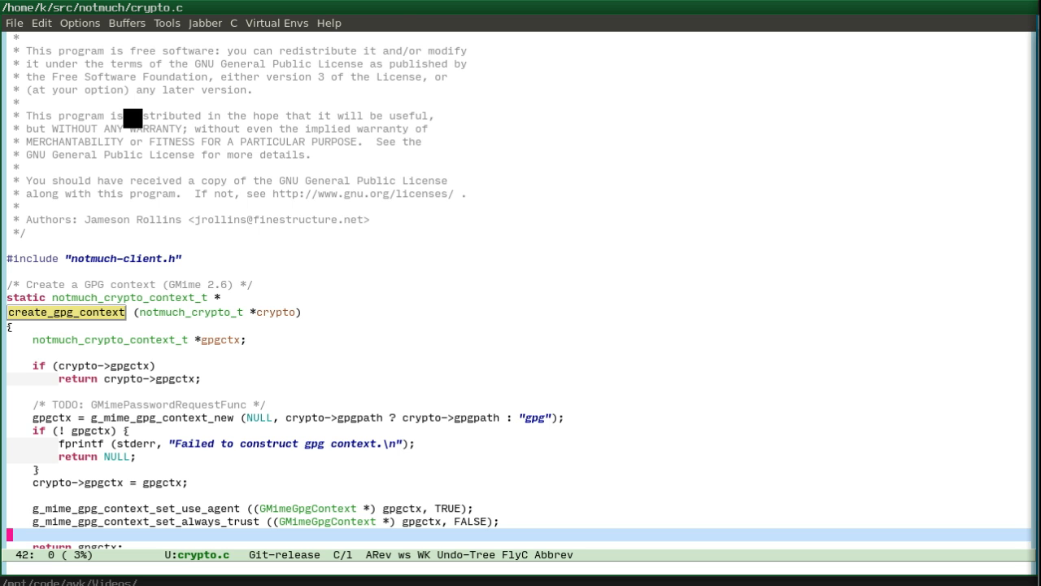
pyautogui.click(166, 23)
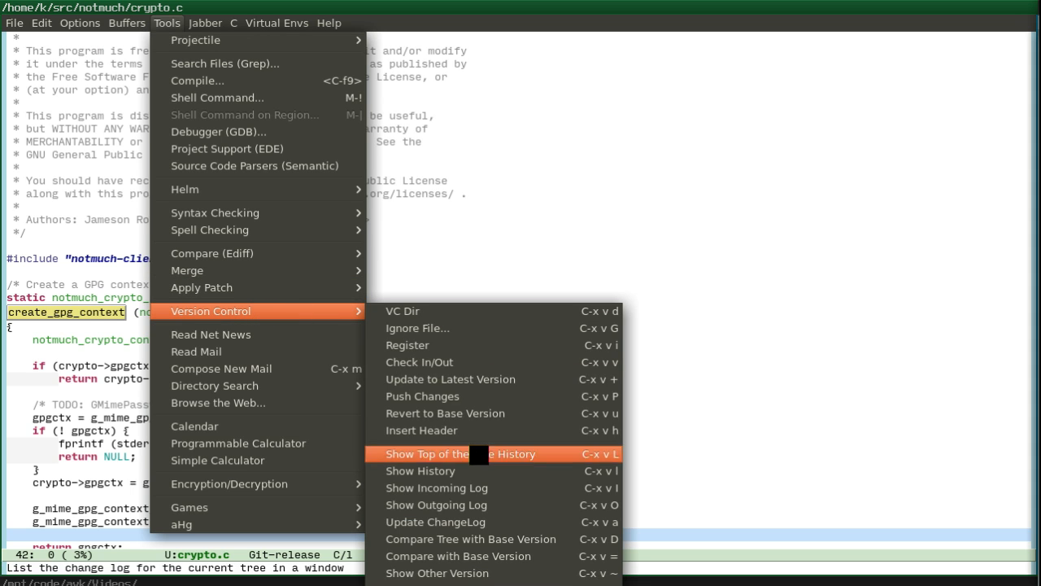
pyautogui.moveTo(458, 452)
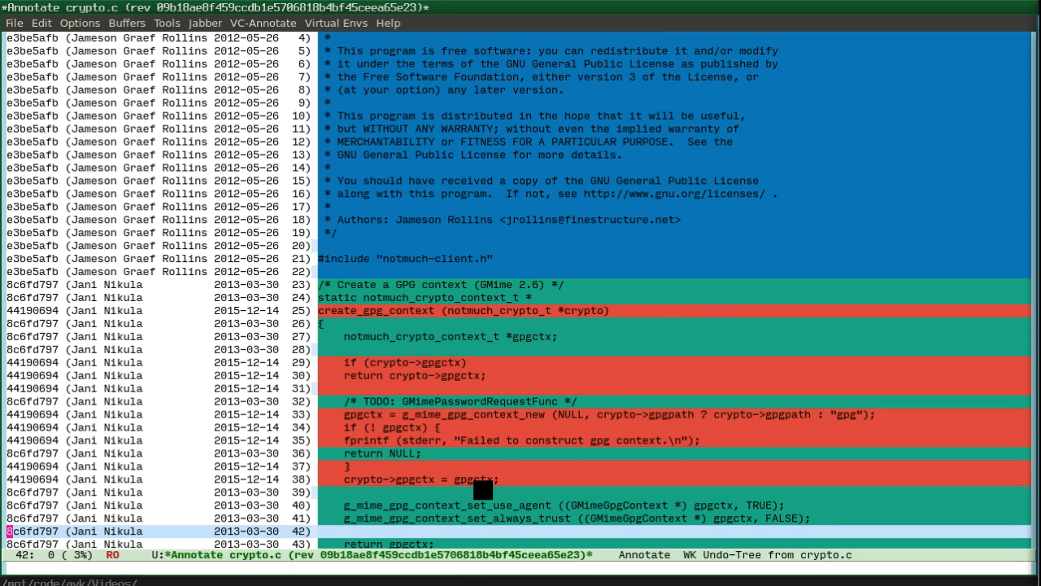
# Scroll through the line-by-line annotation of crypto.c and bring up the VC-Annotate commands
pyautogui.scroll(-3)
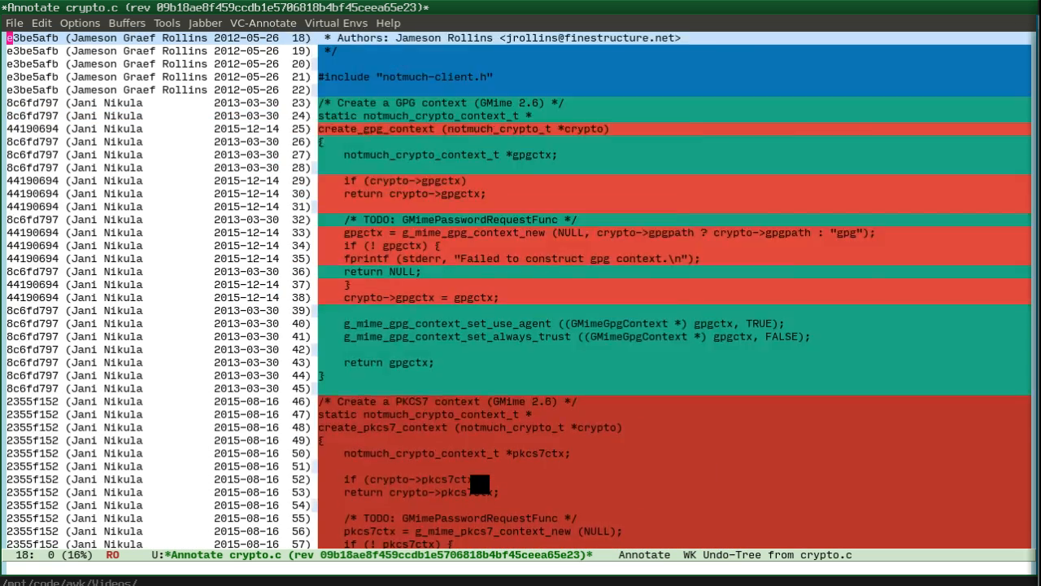
pyautogui.scroll(3)
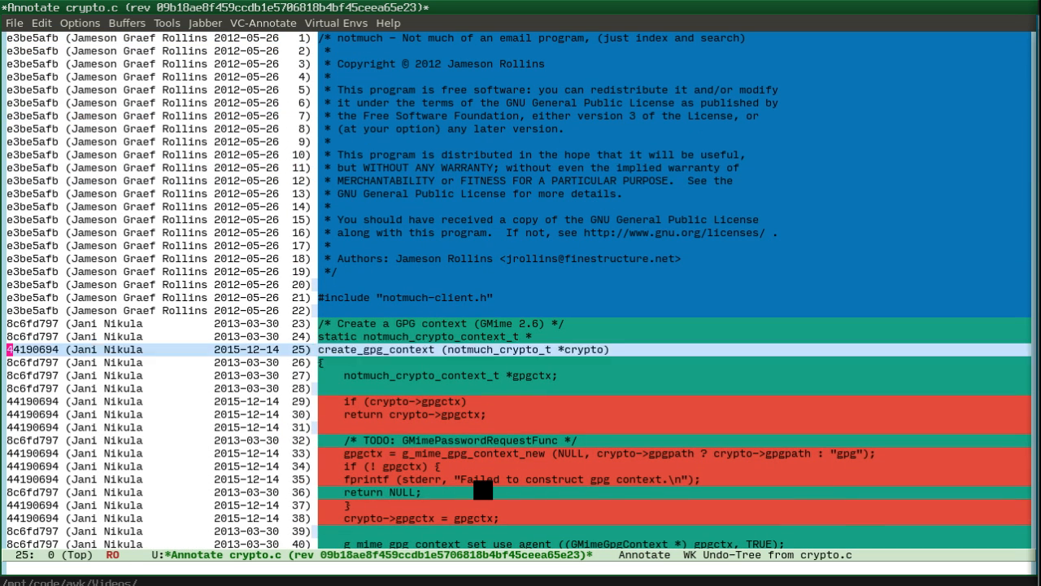
pyautogui.scroll(-3)
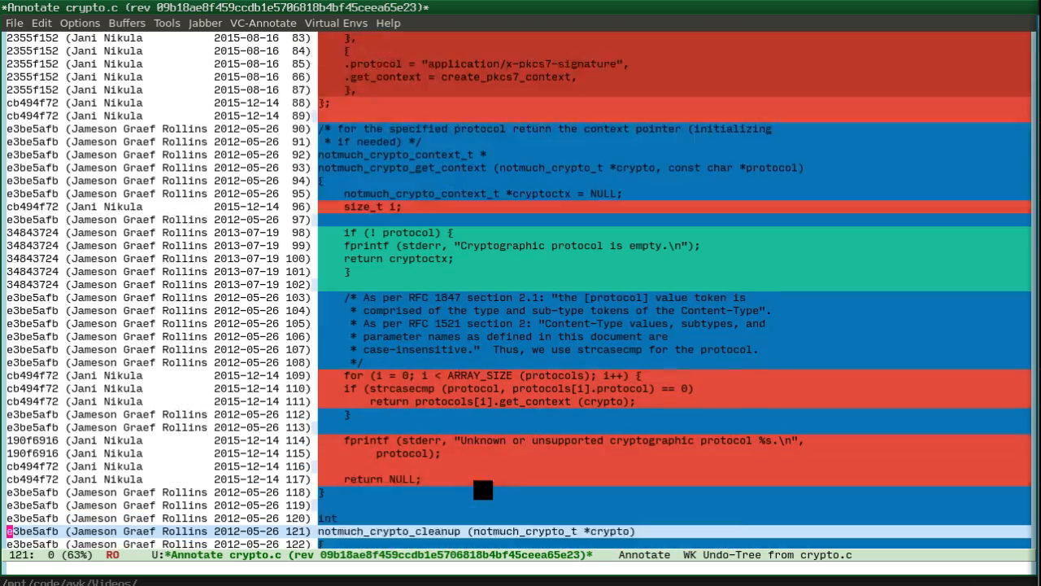
pyautogui.scroll(-3)
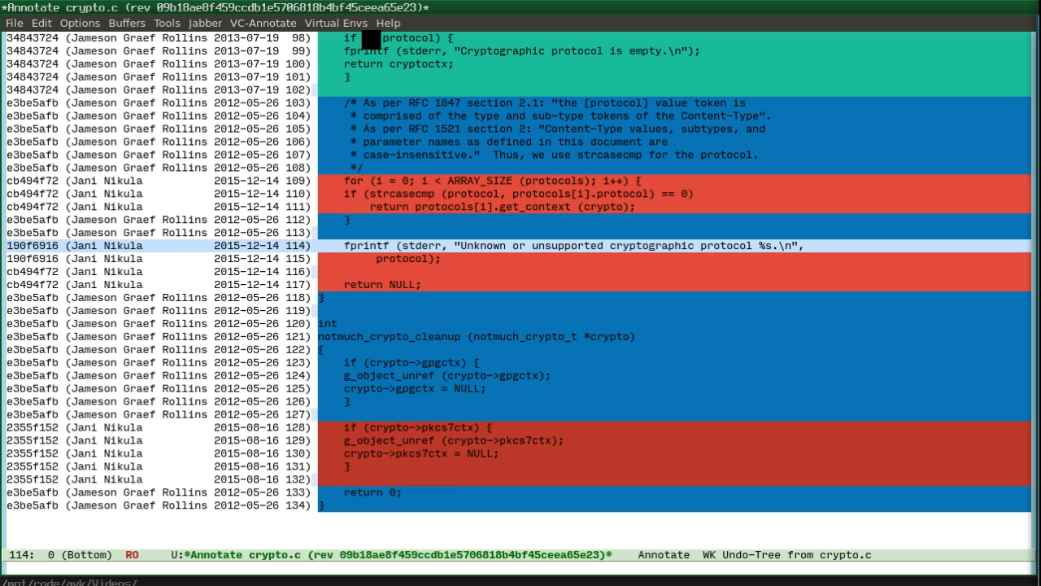
pyautogui.click(263, 23)
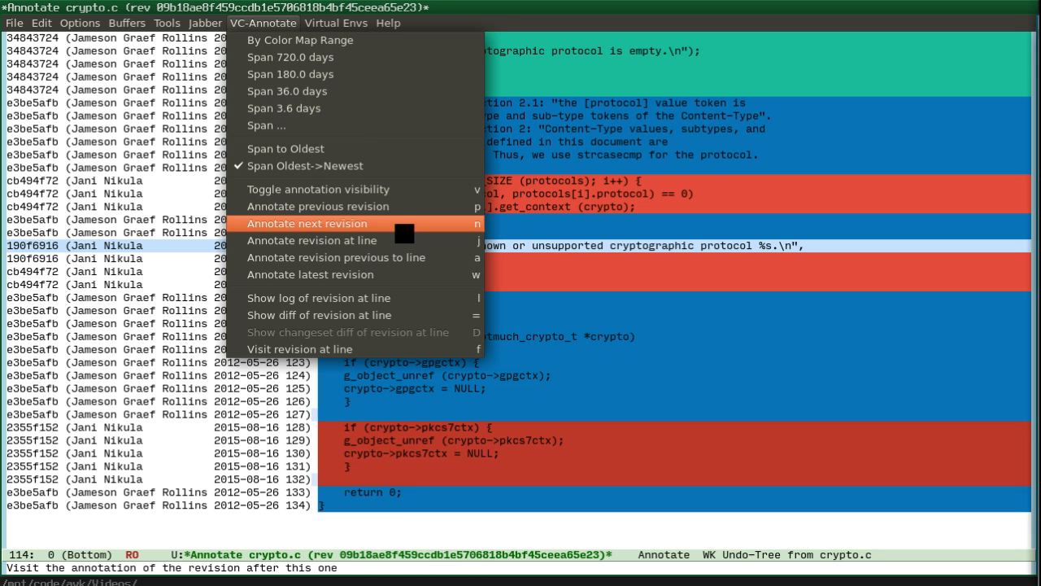
# Show the diff and then the commit log of the revision at the current annotated line
pyautogui.click(319, 315)
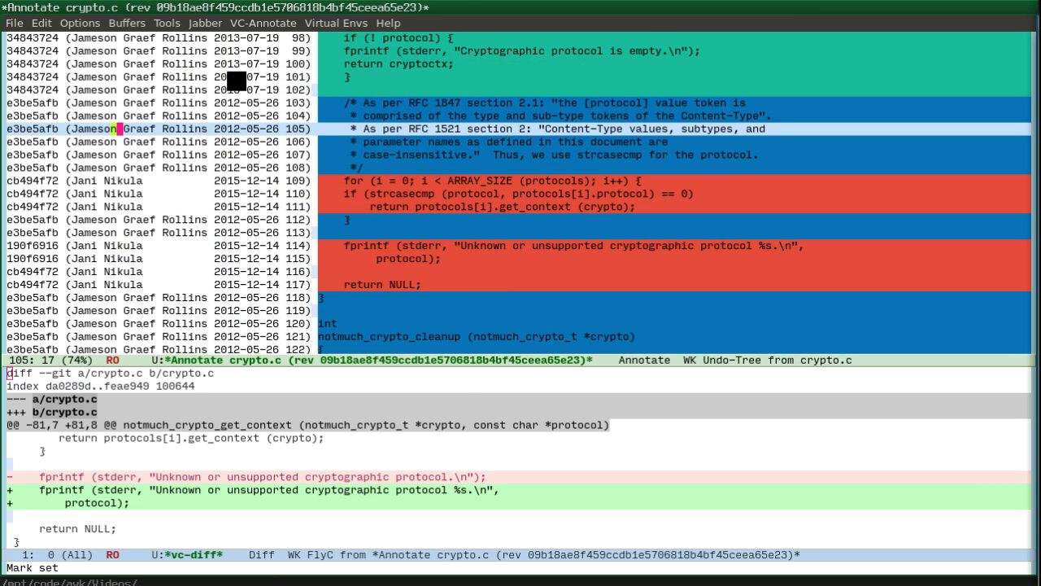
pyautogui.click(264, 23)
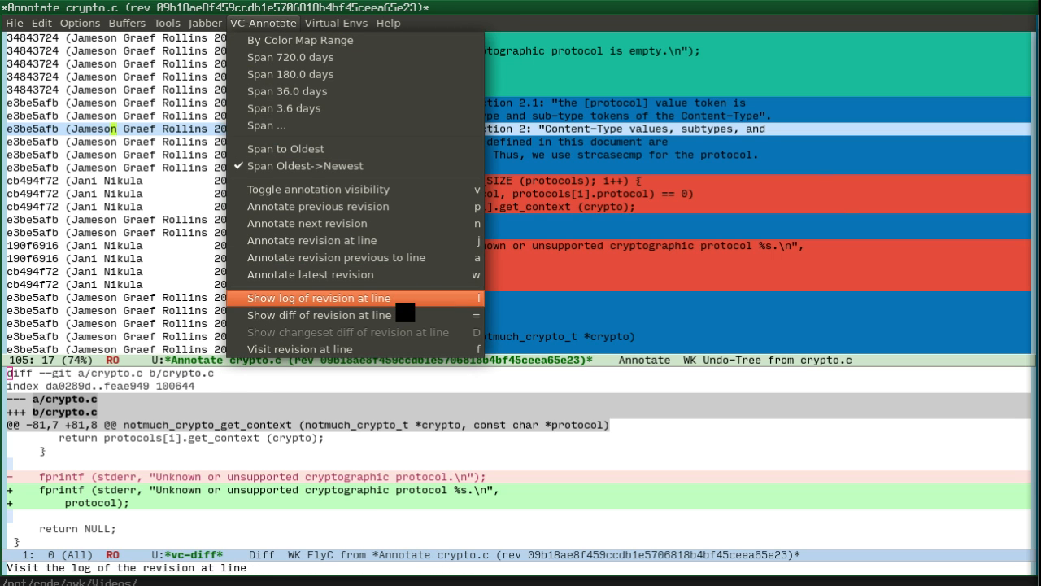
pyautogui.click(322, 298)
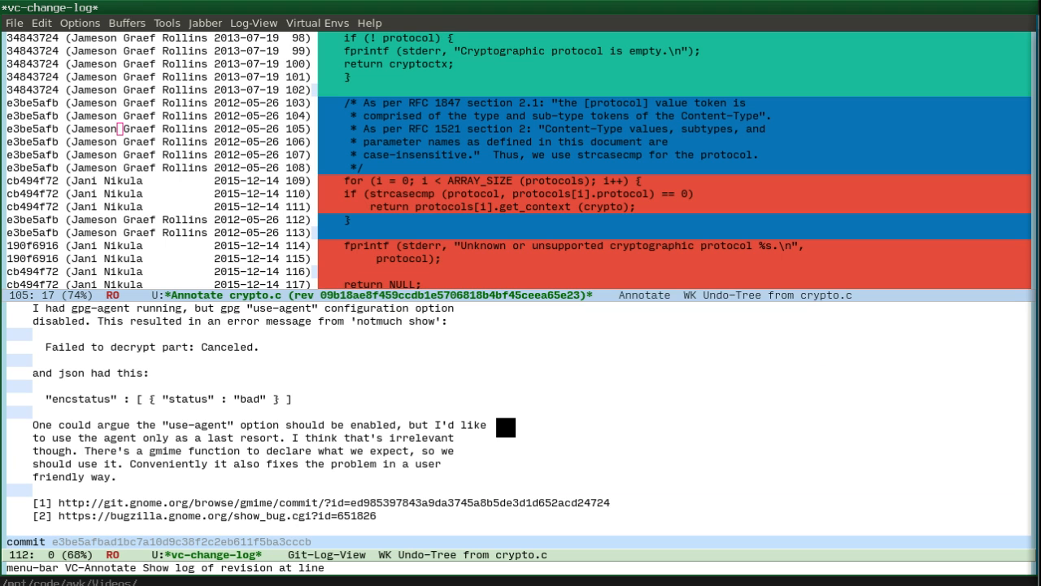